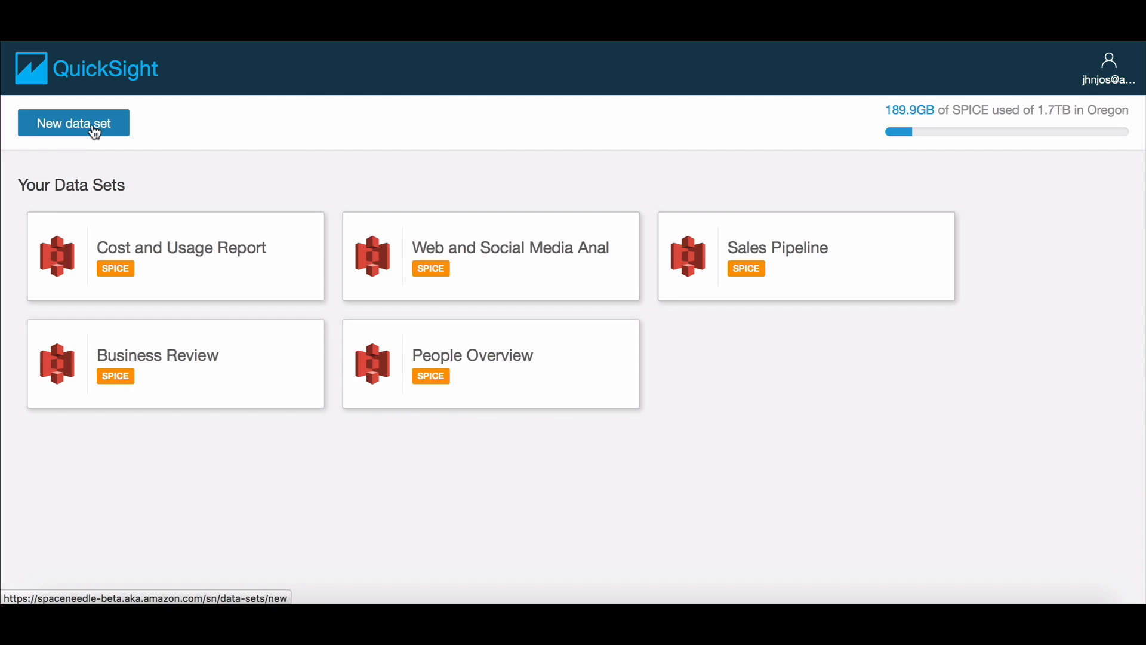
- Start a new data set from a file upload, bringing up the file chooser
{"action": "left_click", "coordinate": [73, 123]}
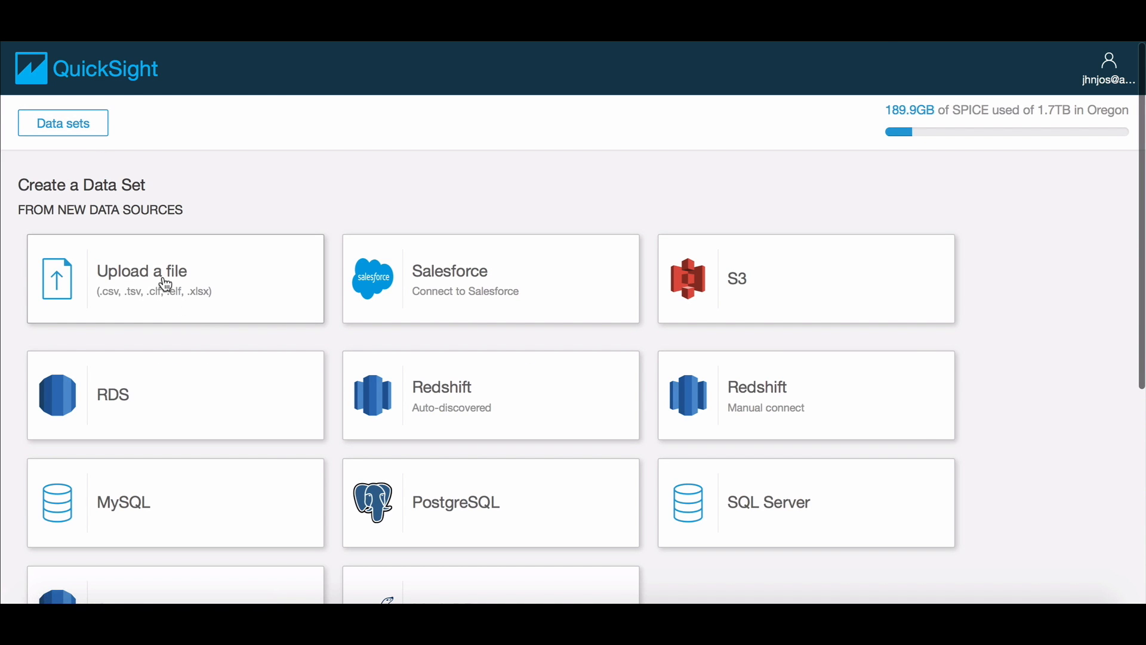
{"action": "left_click", "coordinate": [142, 271]}
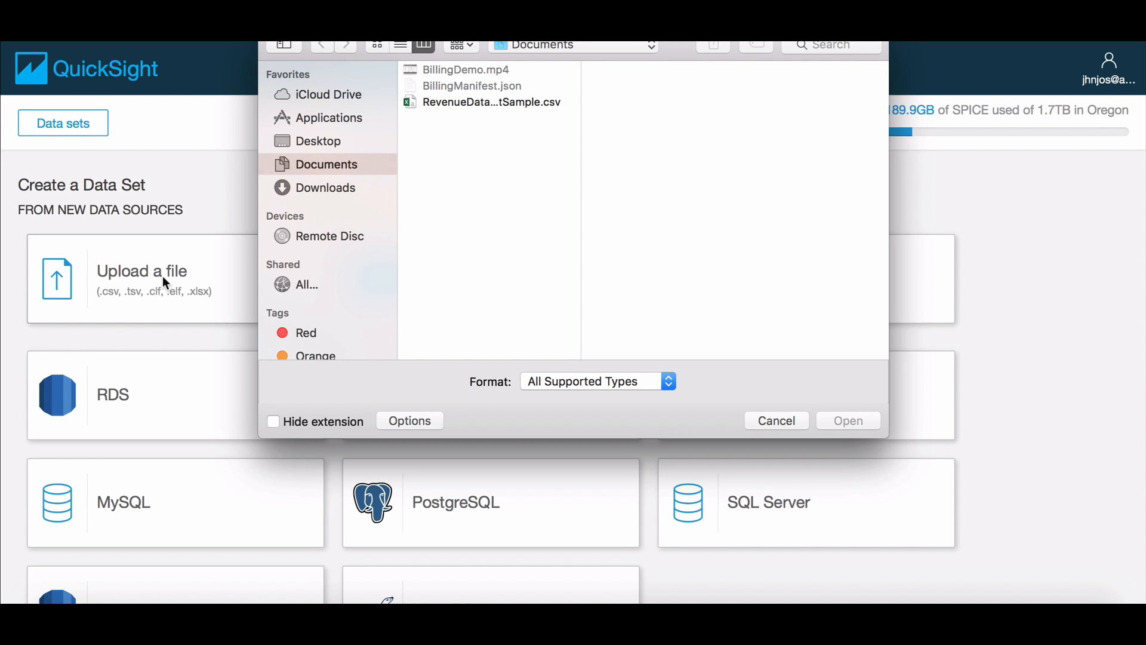
- Upload RevenueData_QuickSightSample.csv from Documents to see its settings and row preview
{"action": "left_click", "coordinate": [490, 101]}
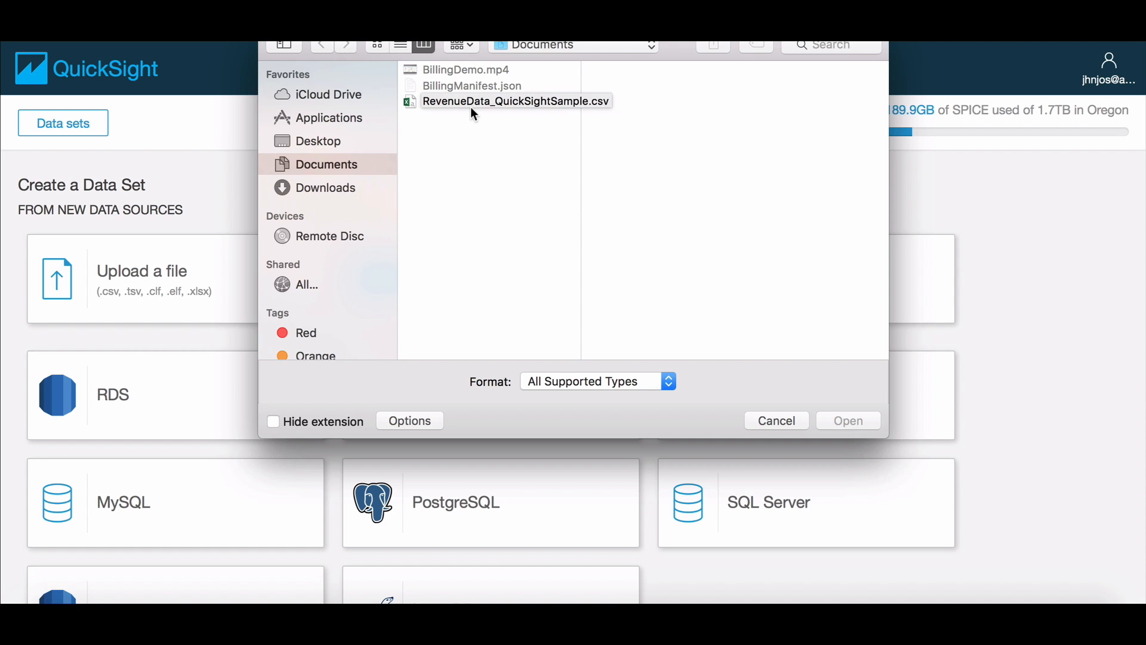
{"action": "left_click", "coordinate": [848, 420]}
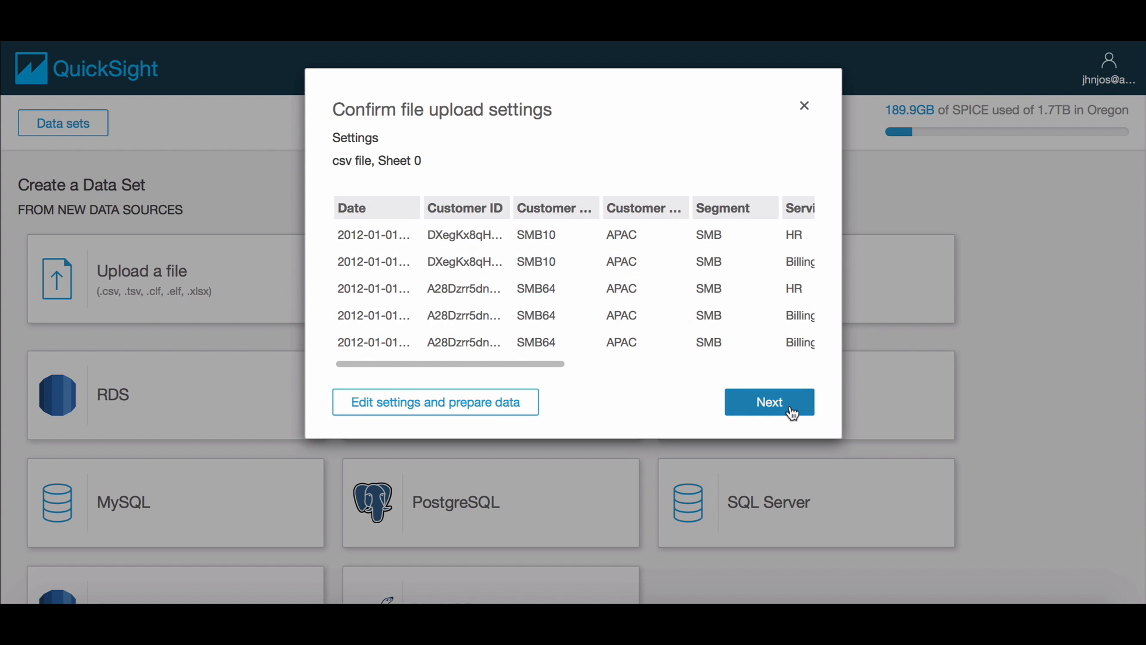
- Accept the upload settings and visualize the revenue data in a new analysis
{"action": "left_click", "coordinate": [769, 403]}
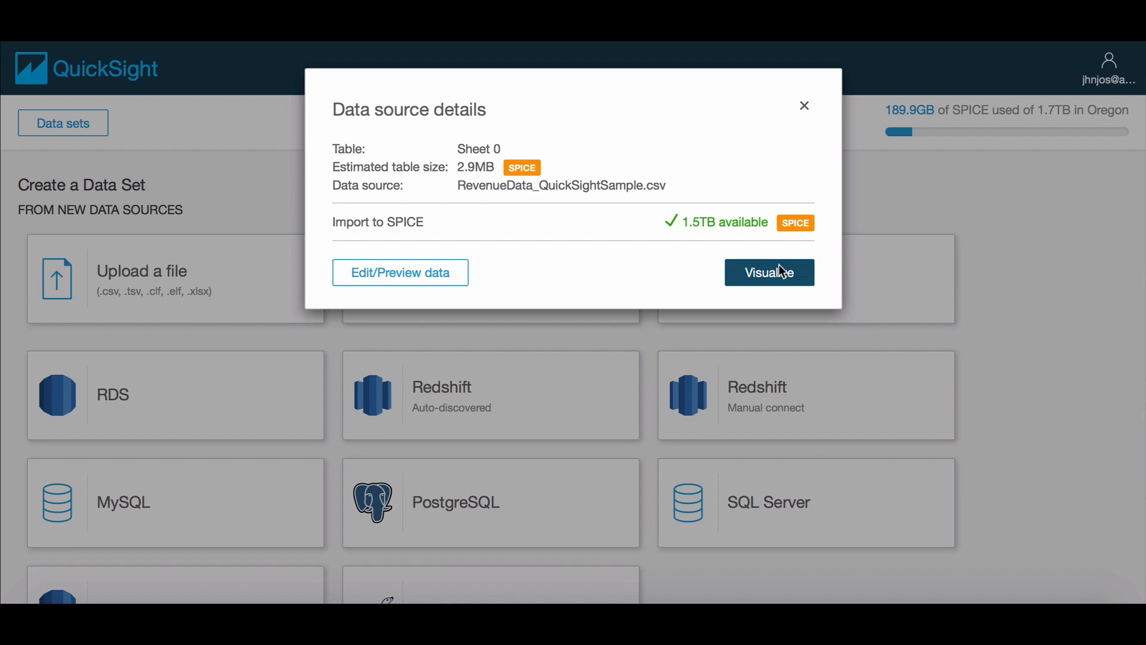
{"action": "left_click", "coordinate": [767, 273]}
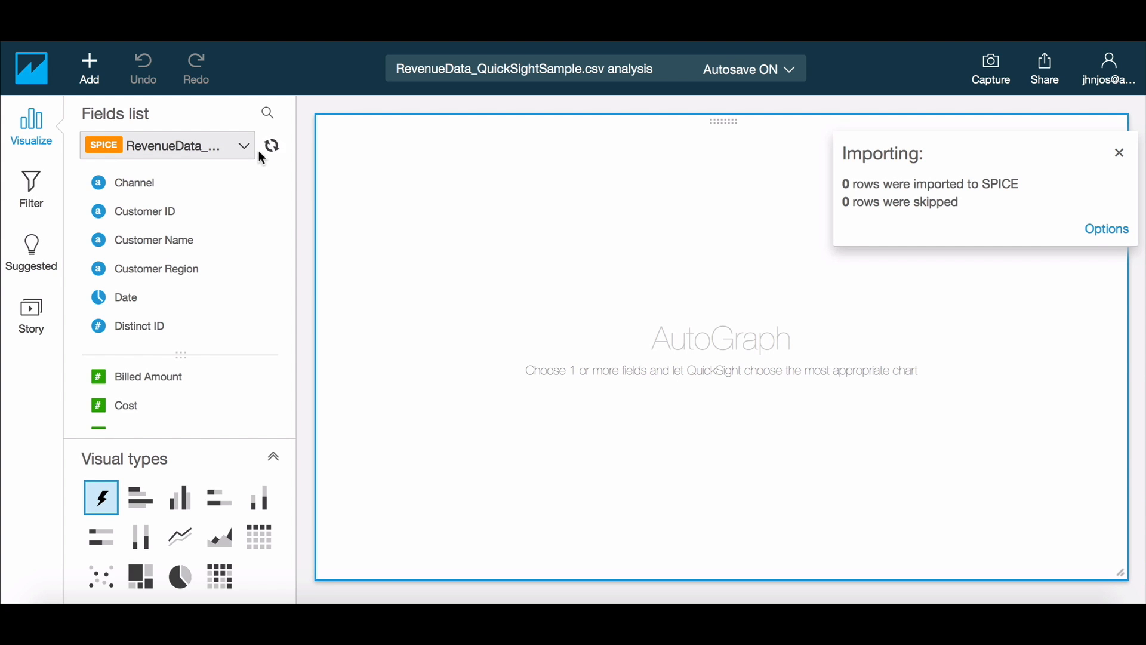
{"action": "mouse_move", "coordinate": [283, 159]}
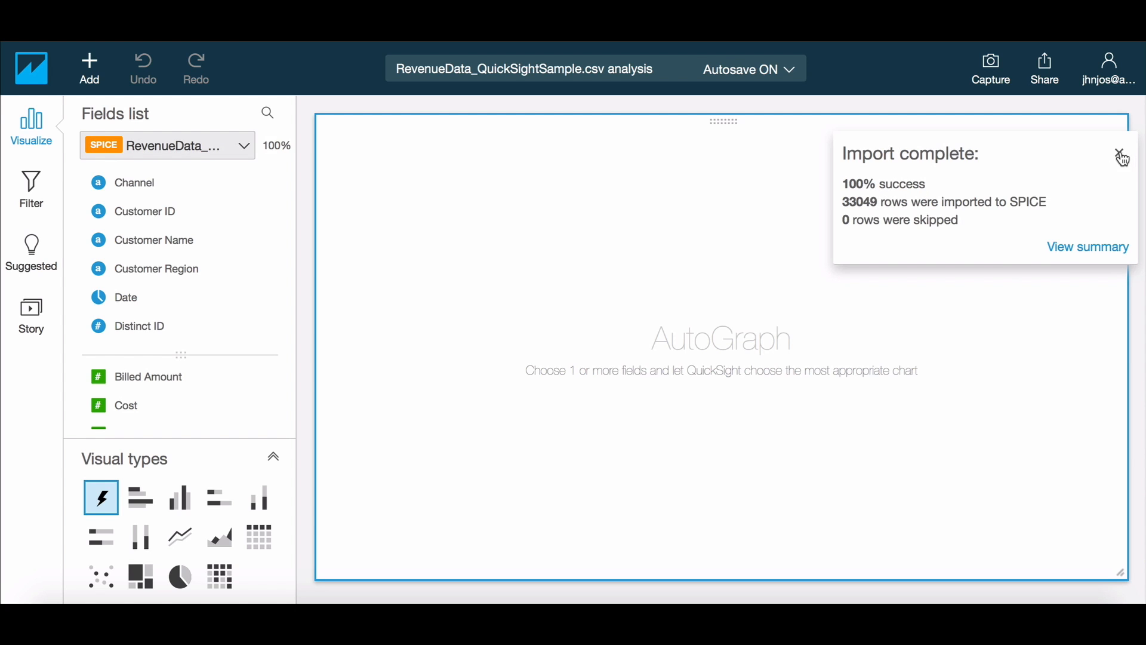
- Dismiss the 33,049-row import notice and search the fields for 'seg'
{"action": "left_click", "coordinate": [1122, 156]}
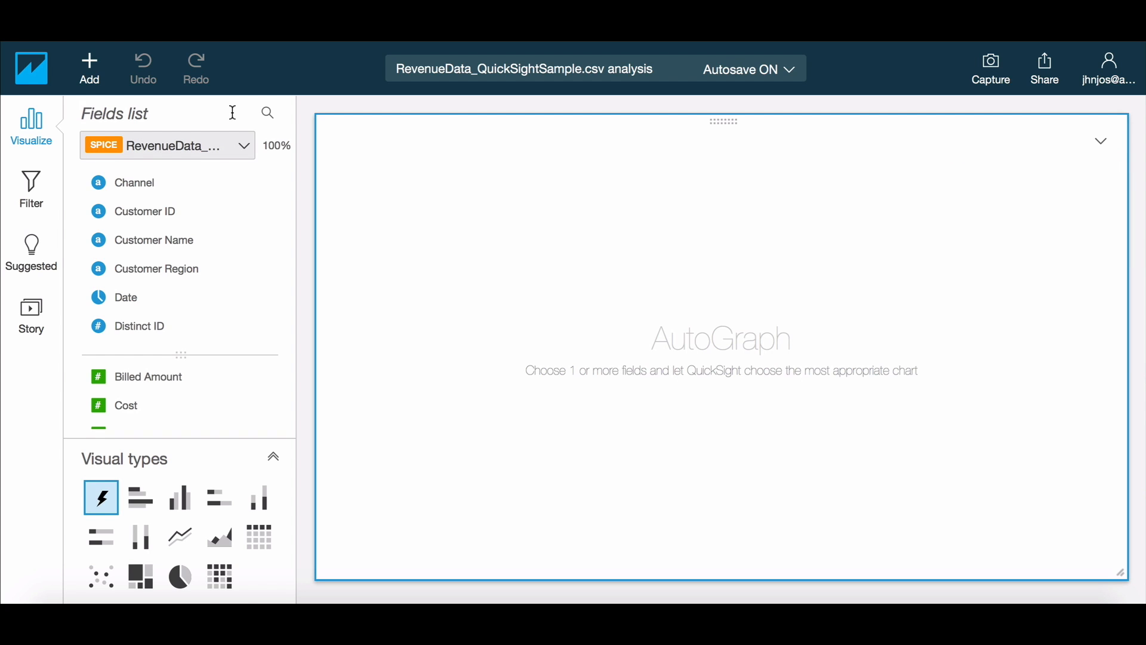
{"action": "type", "text": "seg"}
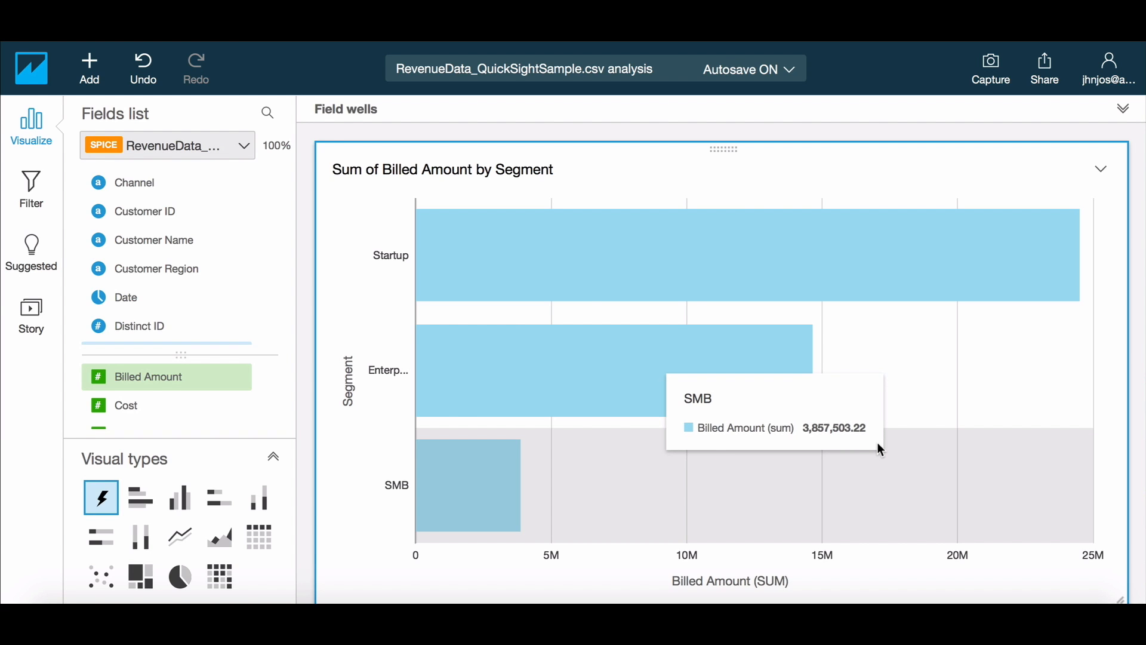
- Add Date so AutoGraph draws a line chart of Billed Amount by Segment over time
{"action": "left_click", "coordinate": [125, 297]}
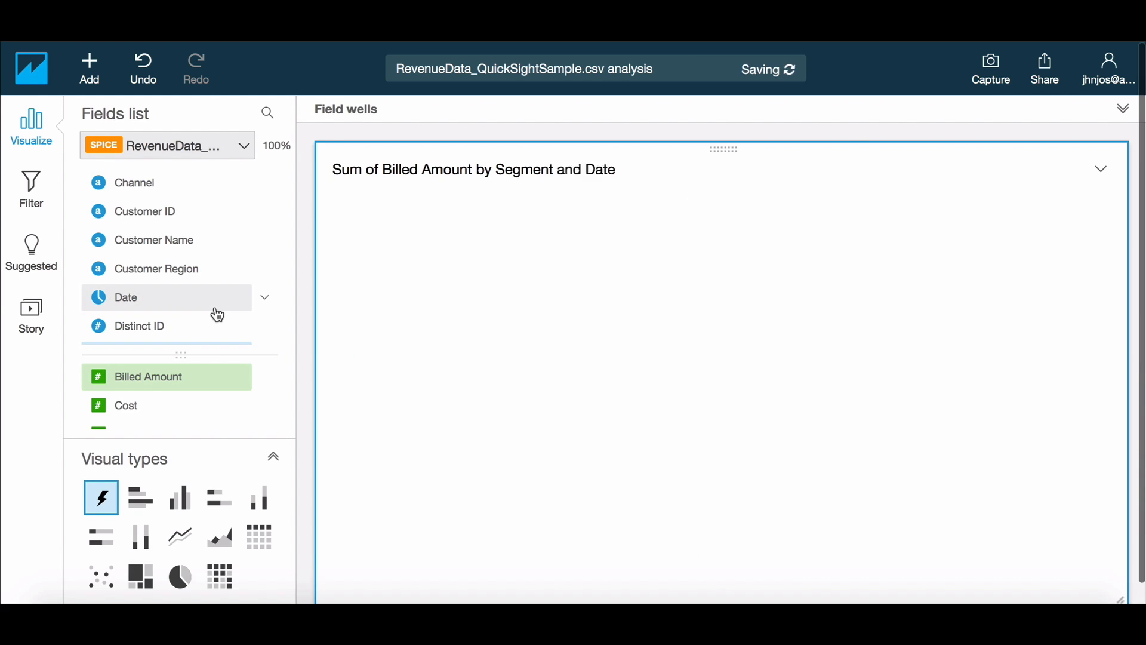
{"action": "left_click", "coordinate": [125, 297]}
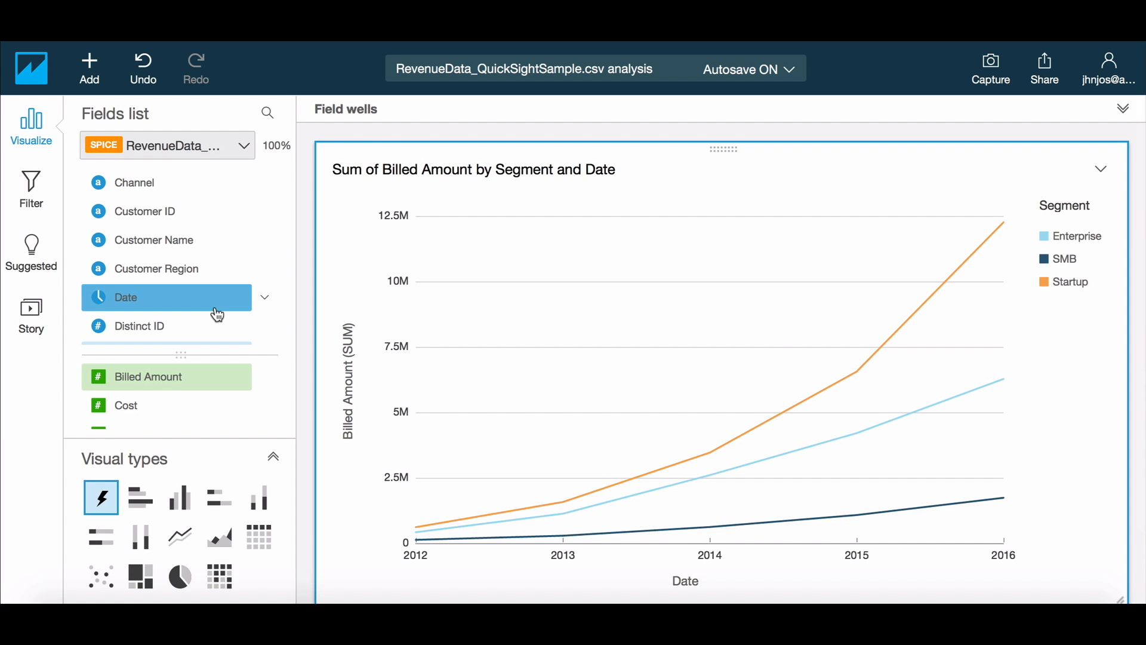